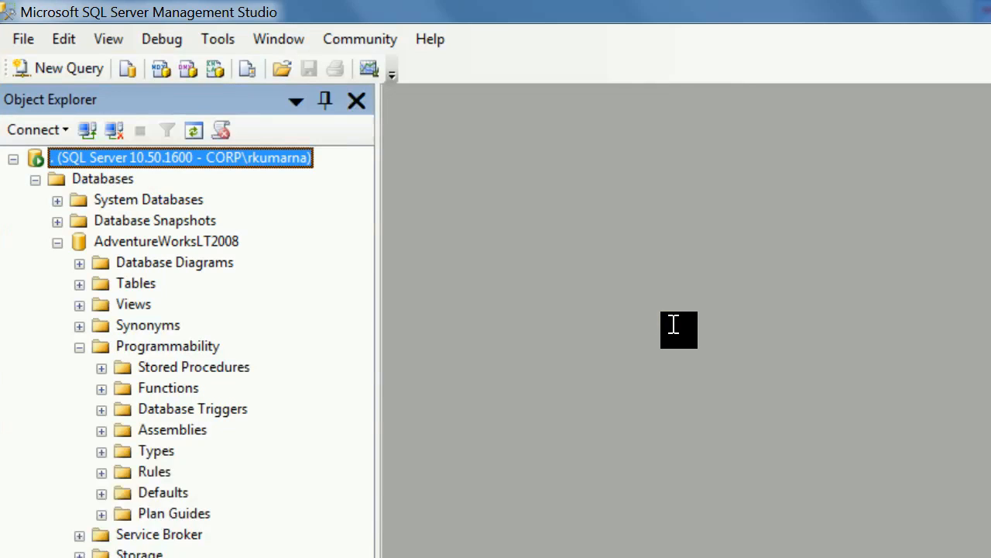
pyautogui.moveTo(953, 11)
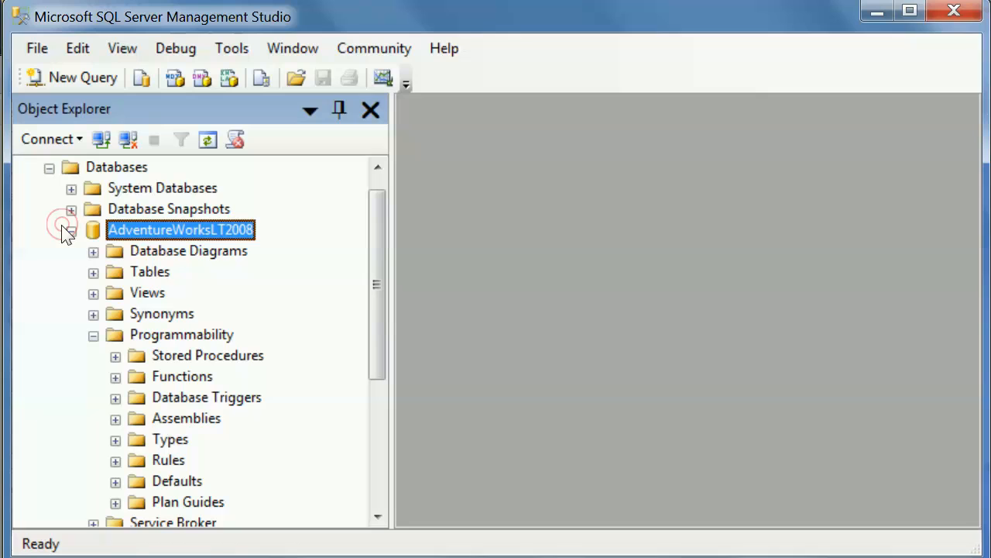
# Expand AdventureWorksLT2008's Stored Procedures and show dbo.uspLogError's Parameters folder.
pyautogui.click(115, 355)
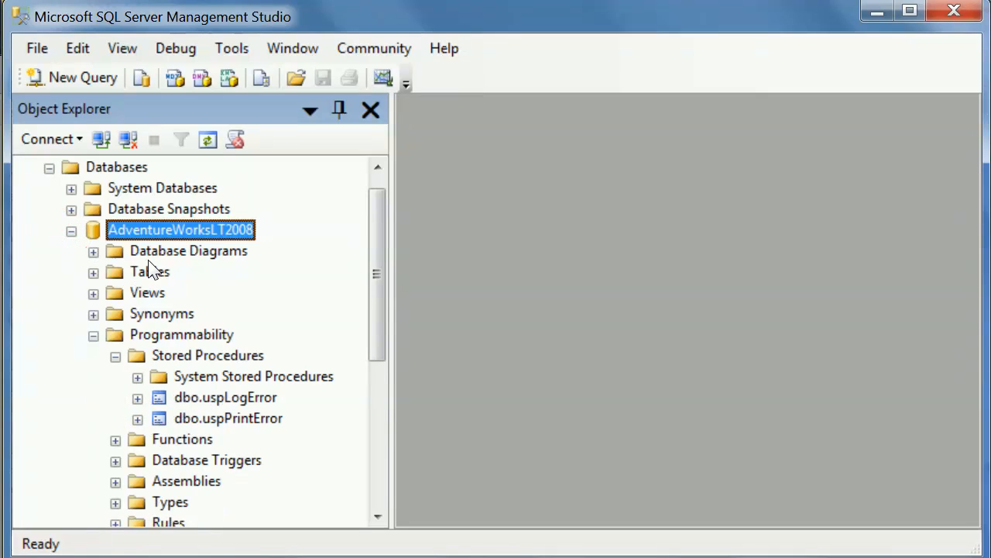
pyautogui.click(208, 355)
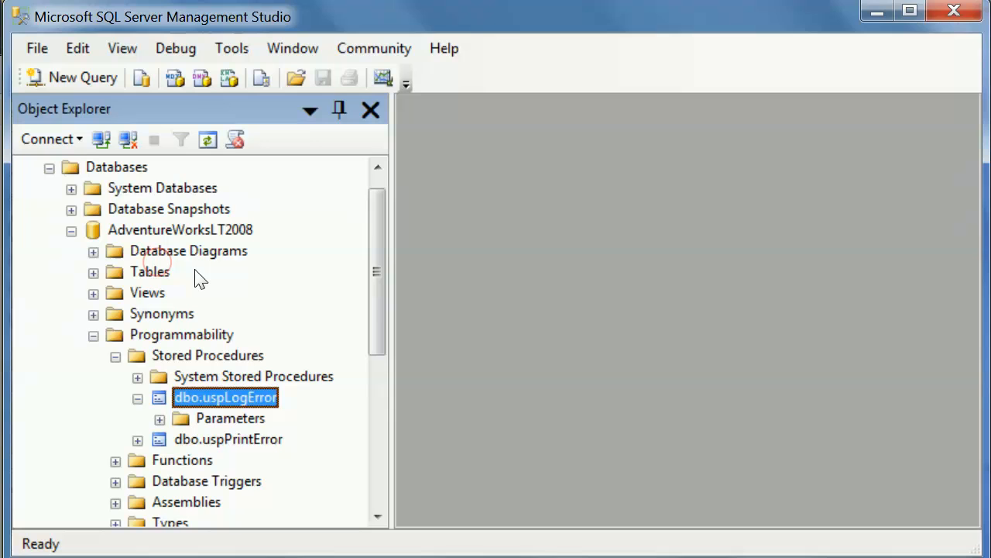
pyautogui.moveTo(211, 297)
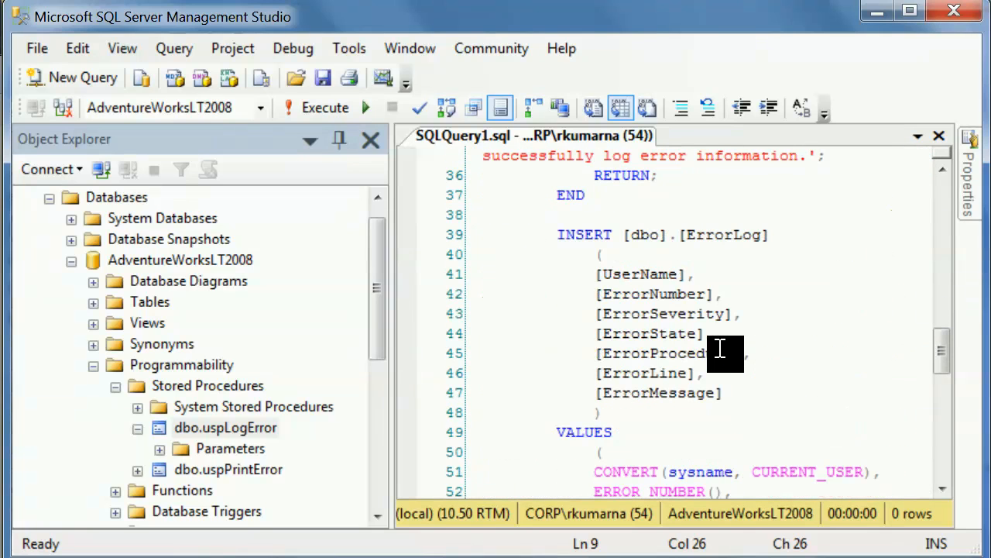
# Scroll through the uspLogError ALTER PROCEDURE script, then clear the query window.
pyautogui.scroll(-3)
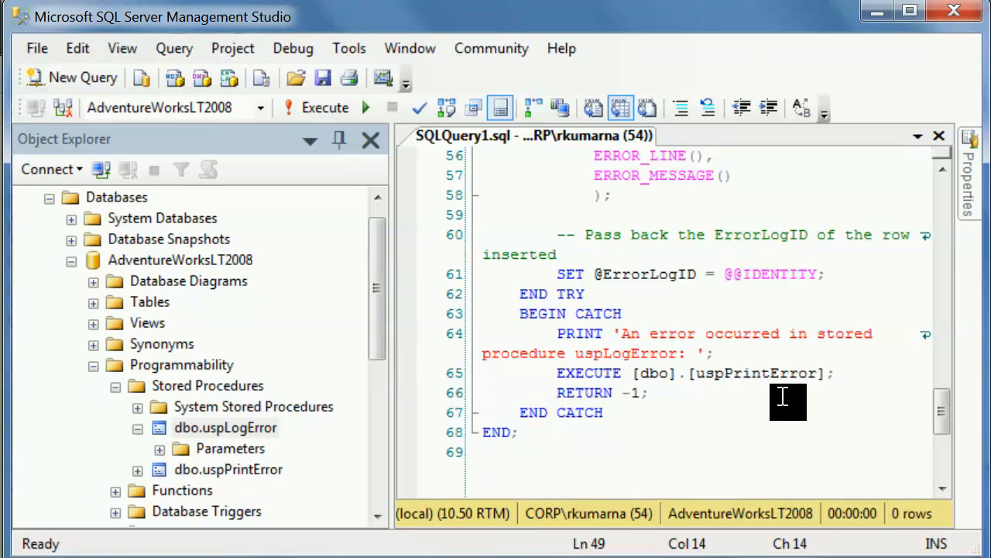
pyautogui.click(483, 254)
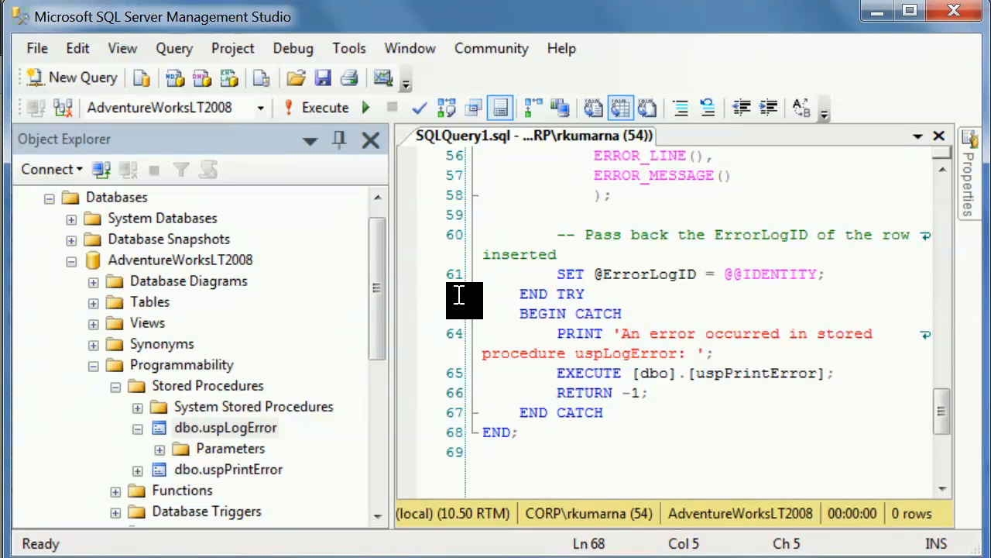
pyautogui.scroll(3)
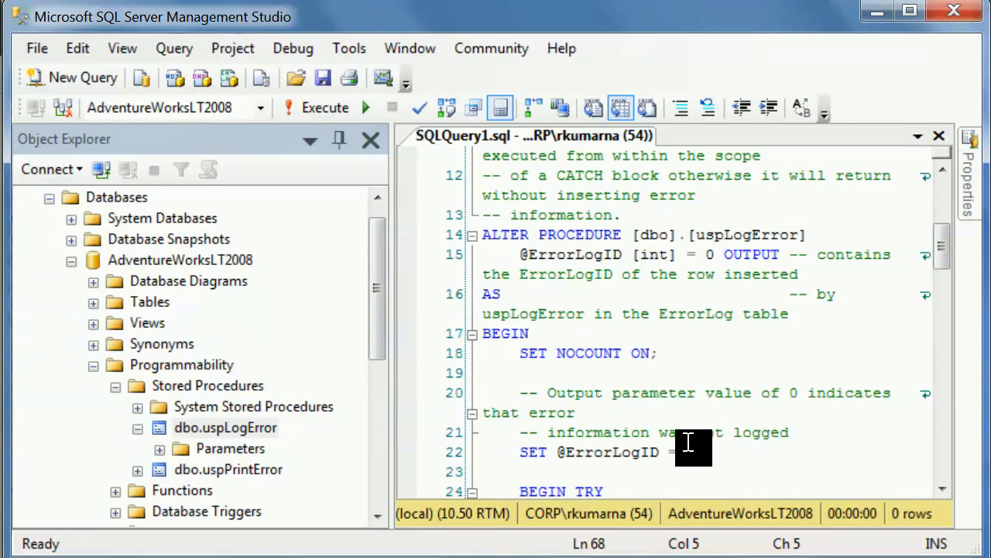
pyautogui.scroll(-3)
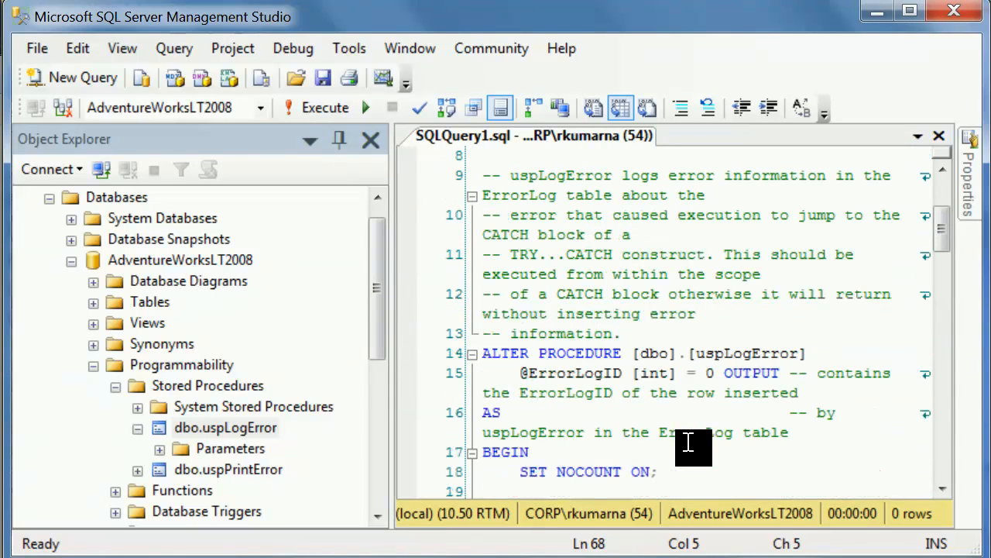
pyautogui.click(628, 333)
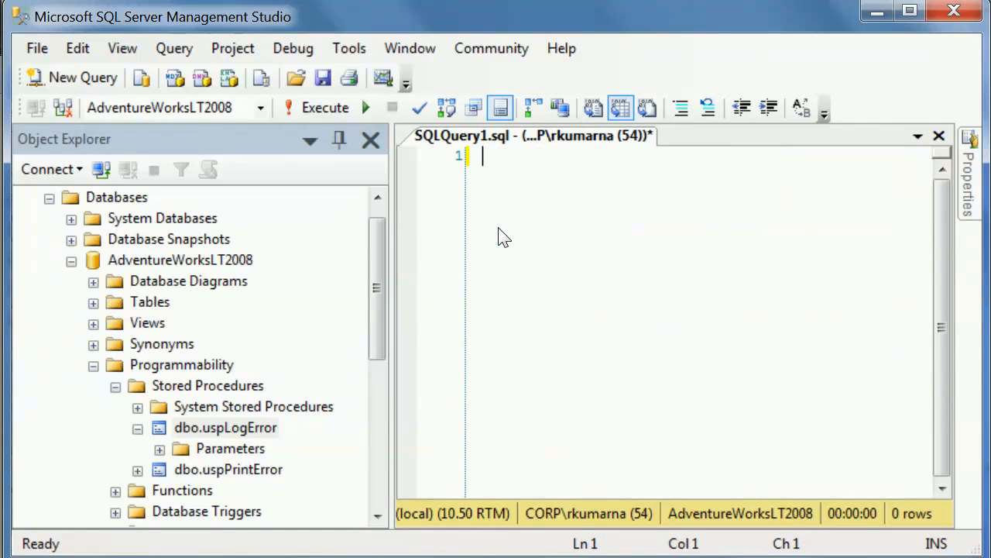
# Run sp_helpdb to list the server's eight databases with sizes, owners, ids and dates.
pyautogui.write('s')
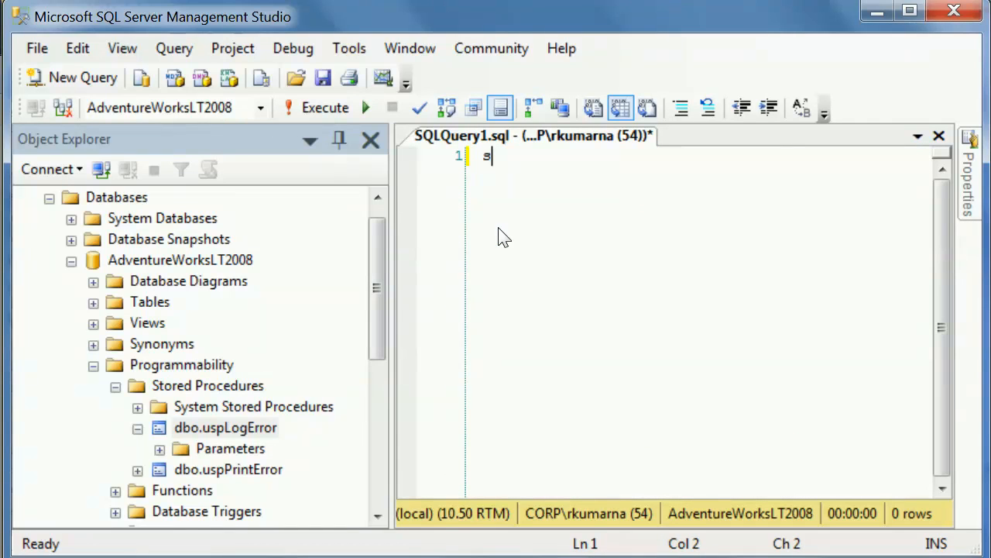
pyautogui.write('p')
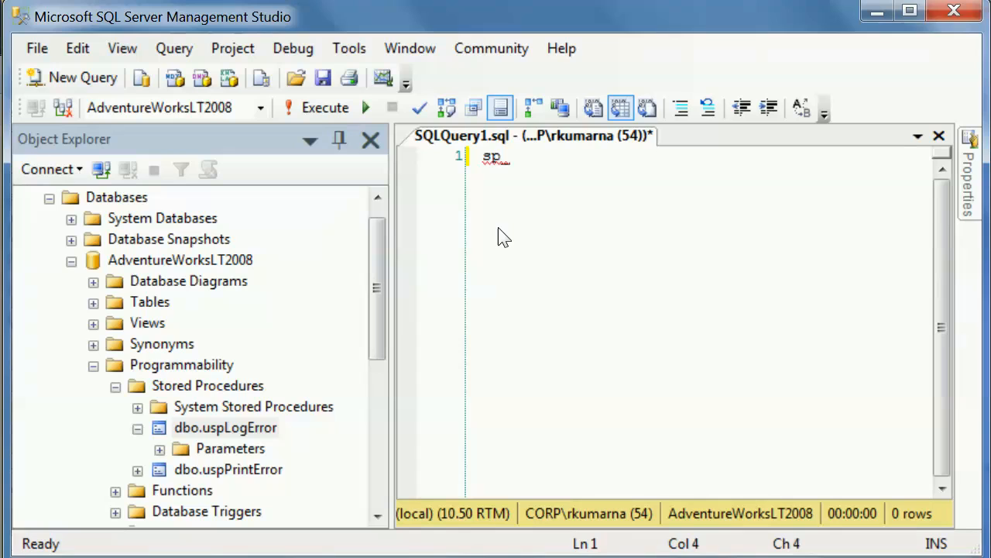
pyautogui.write('_he')
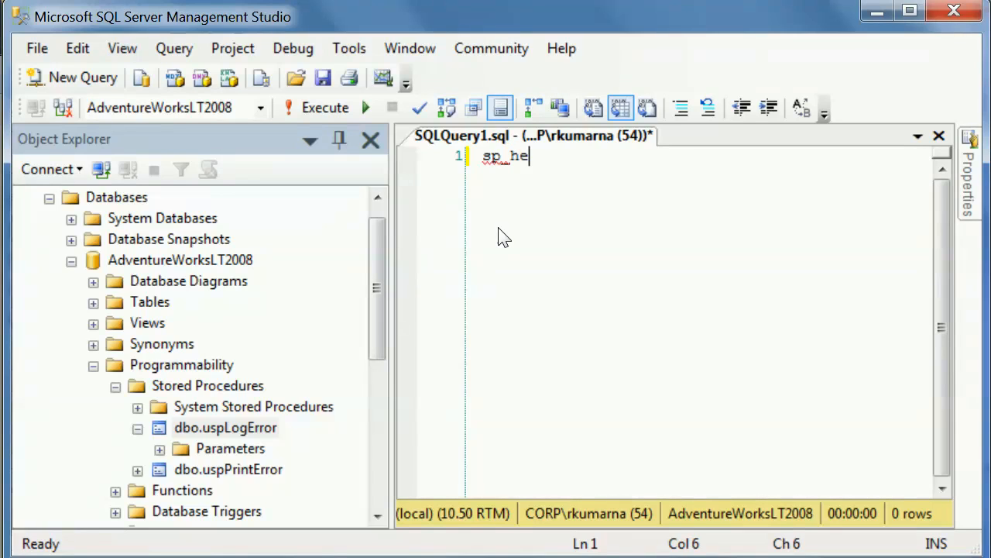
pyautogui.write('lp')
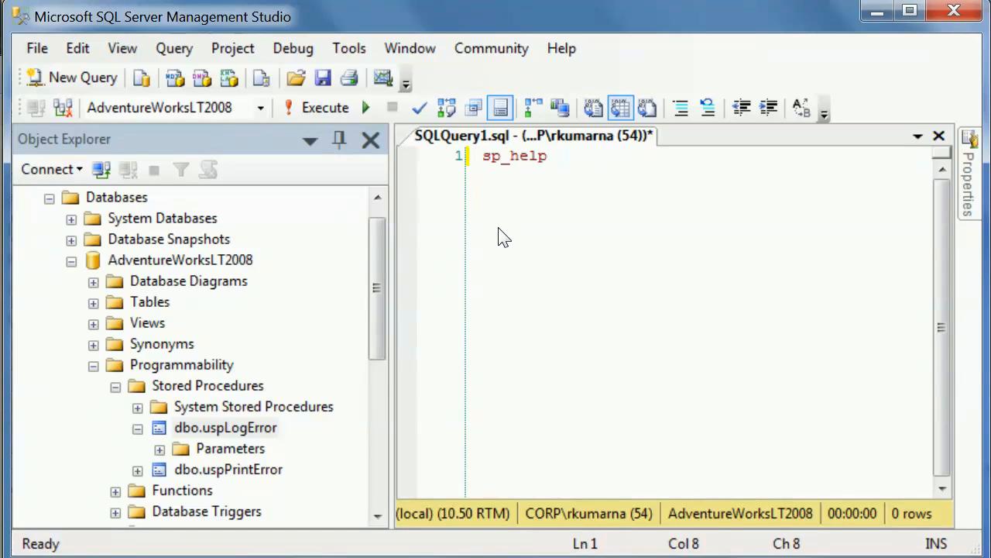
pyautogui.write('db')
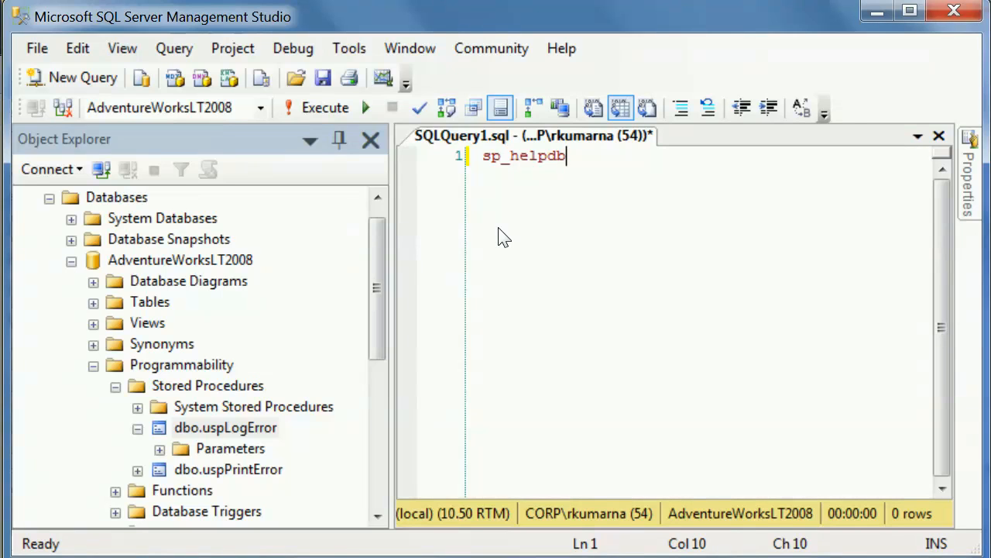
pyautogui.click(314, 107)
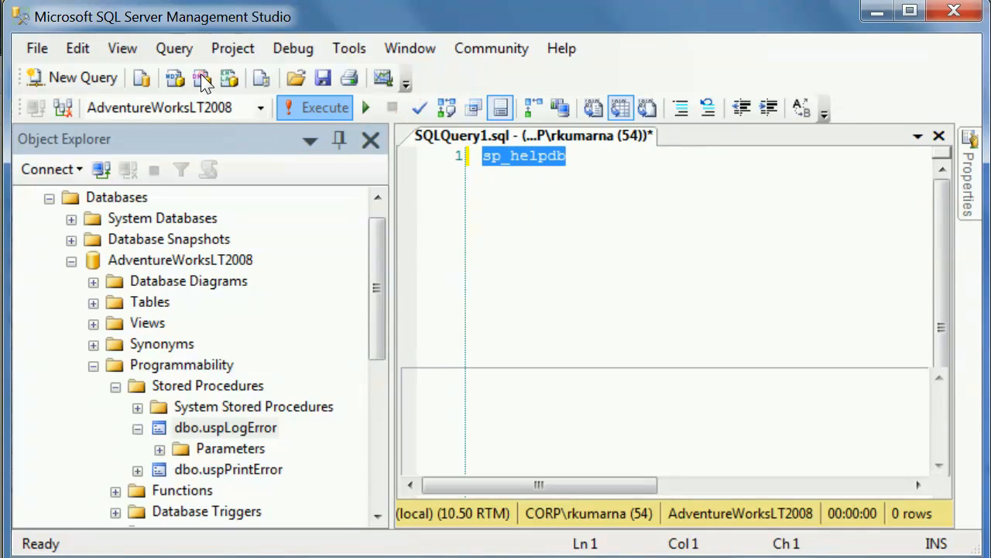
pyautogui.click(325, 108)
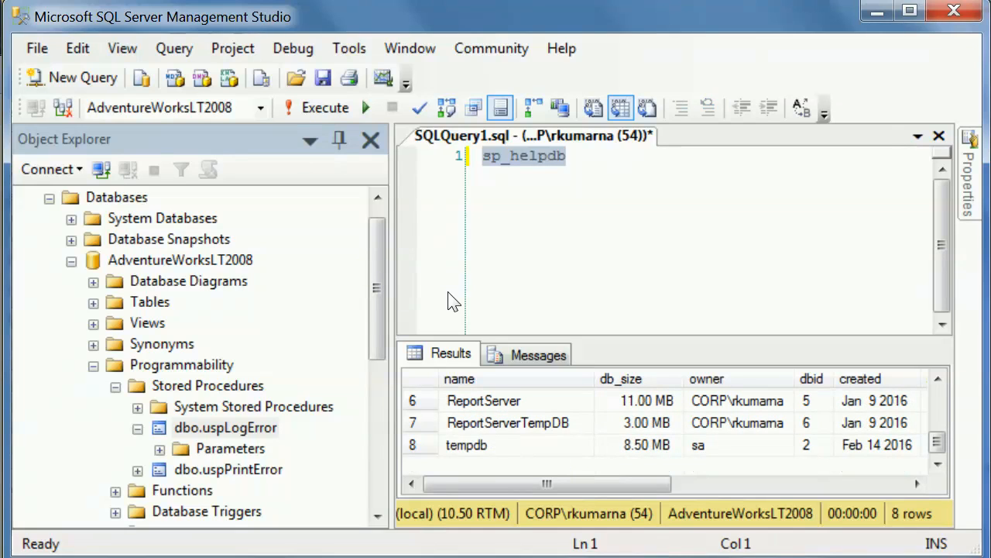
# Enlarge the Results grid to review the database list, then return to the empty editor.
pyautogui.click(467, 445)
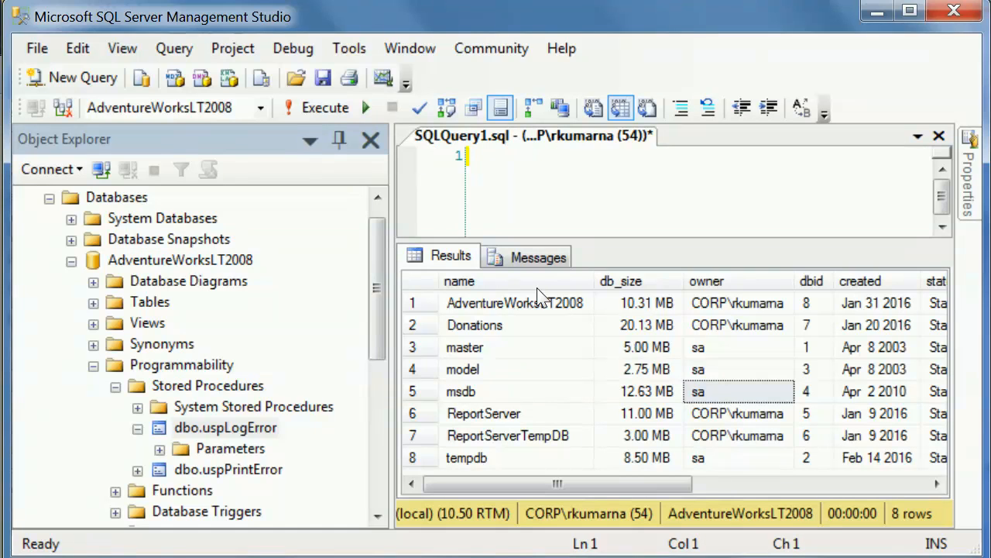
pyautogui.click(515, 303)
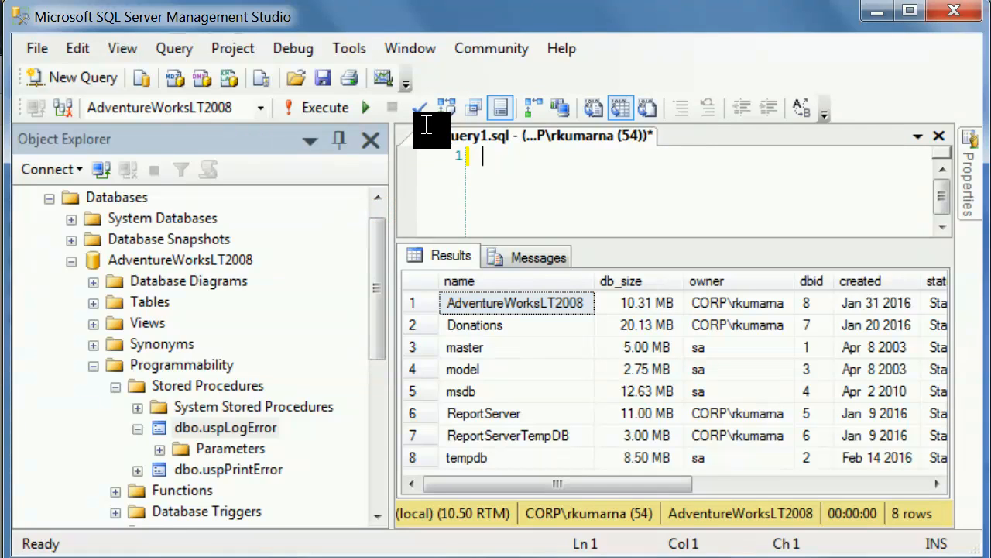
# Run sp_renamedb AdventureWorksLT2008 Adventure and get the Msg 102 incorrect-syntax error.
pyautogui.write('sp_ren')
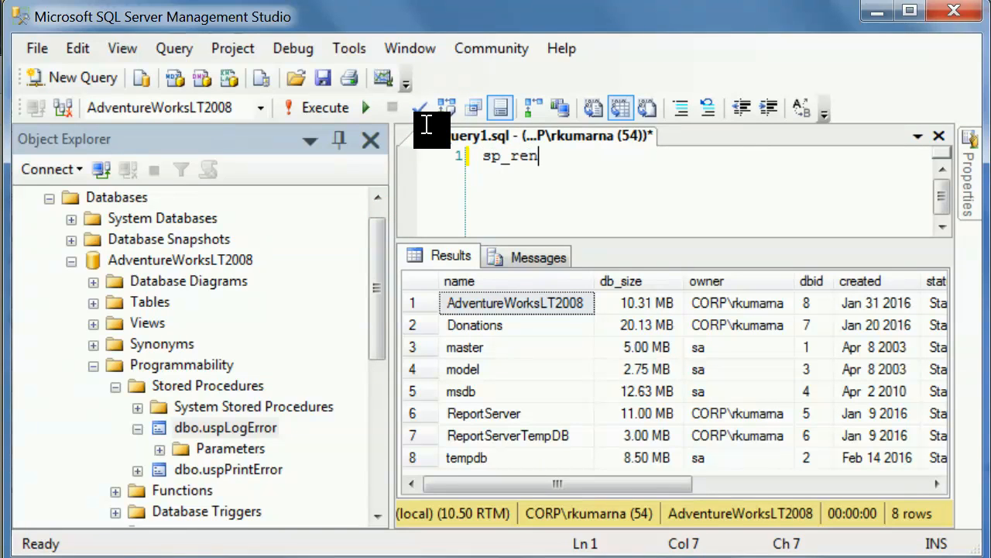
pyautogui.write('amedb')
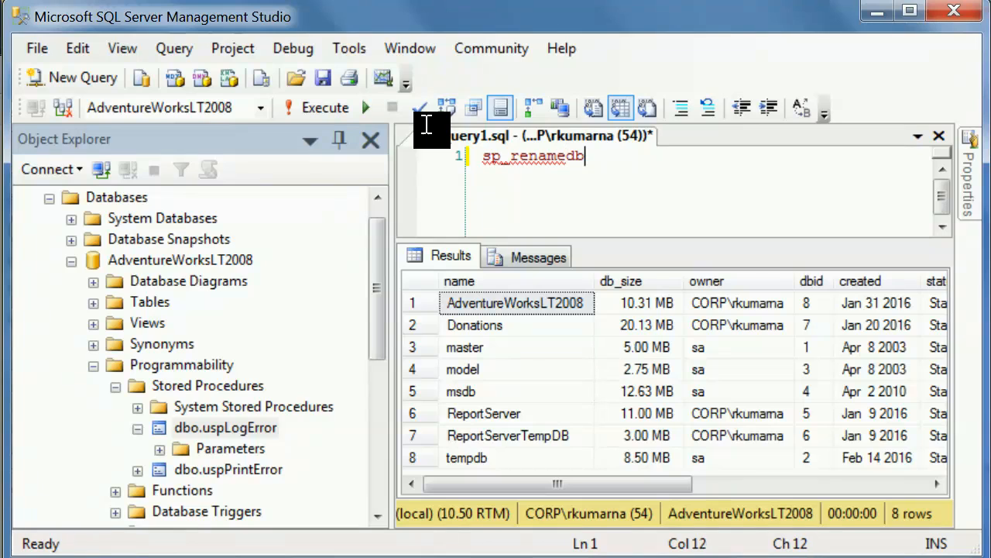
pyautogui.write('AdventureWorksLT2008')
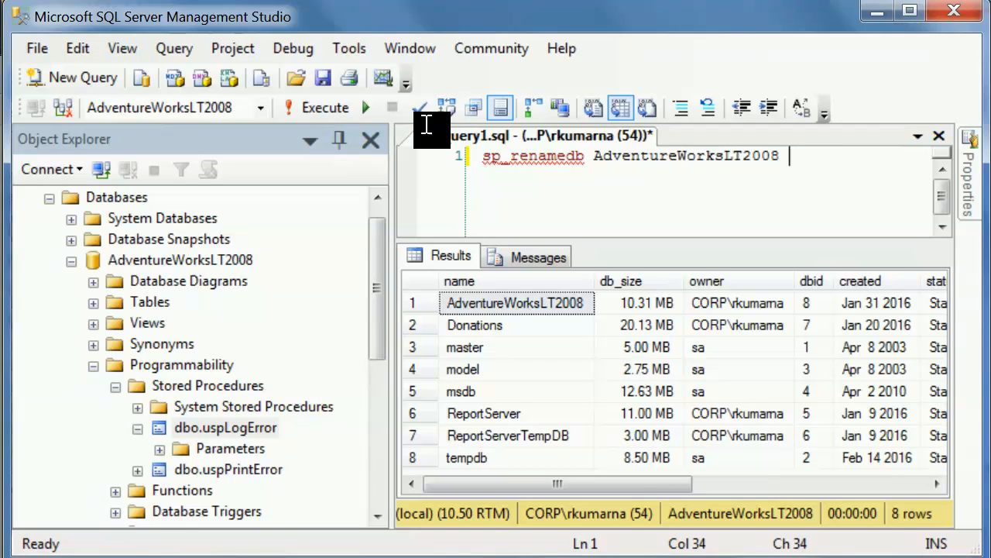
pyautogui.write('xy')
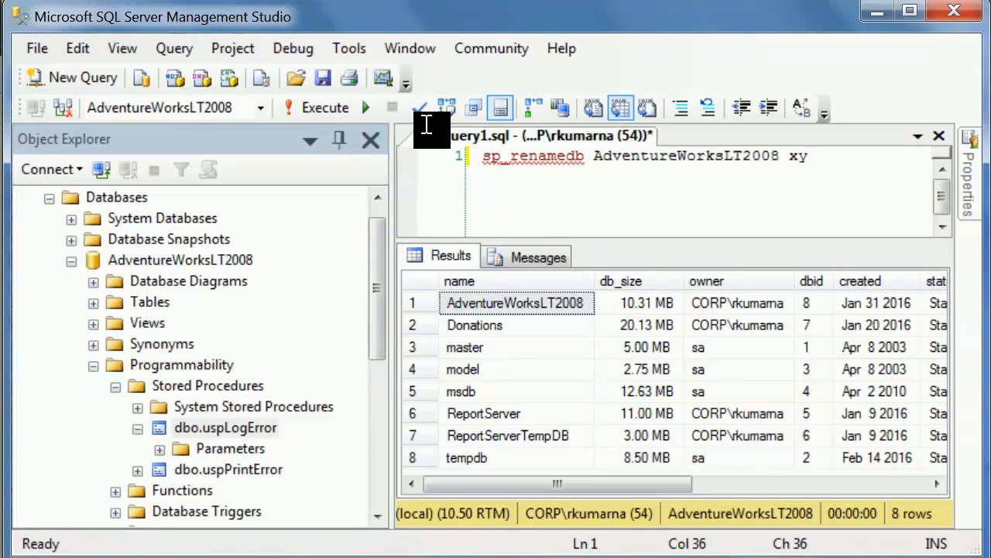
pyautogui.write('Adve')
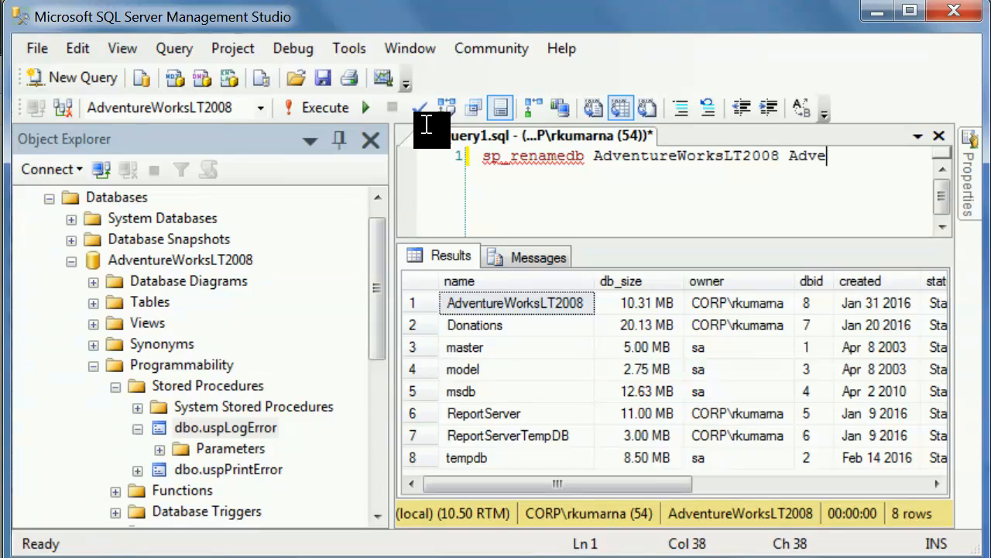
pyautogui.write('nture')
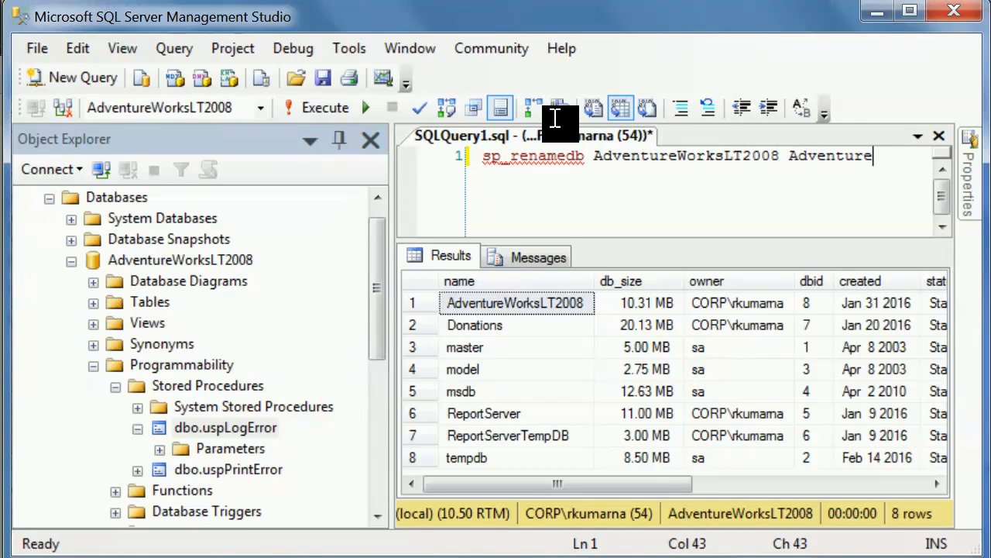
pyautogui.click(324, 107)
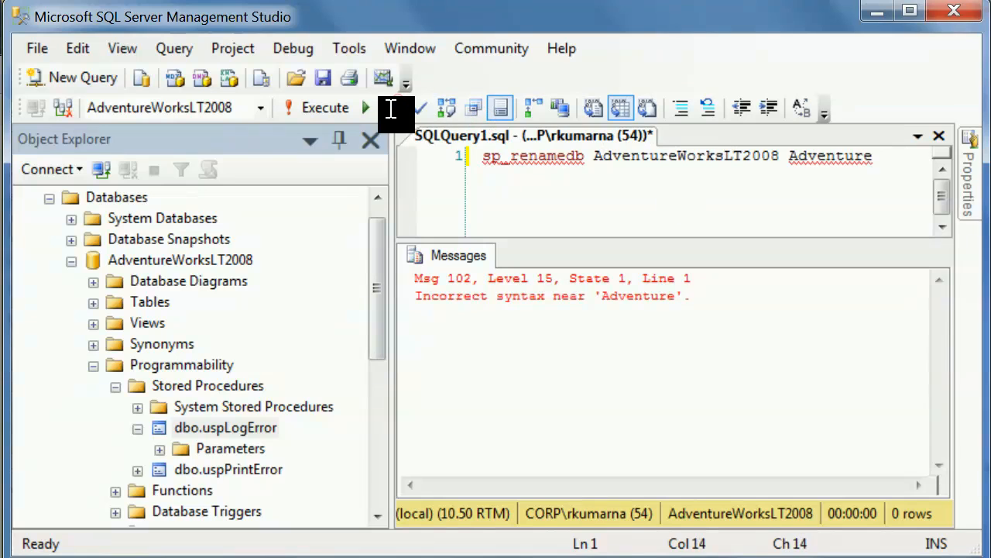
# Add single quotes around the database names in the sp_renamedb call.
pyautogui.write("'")
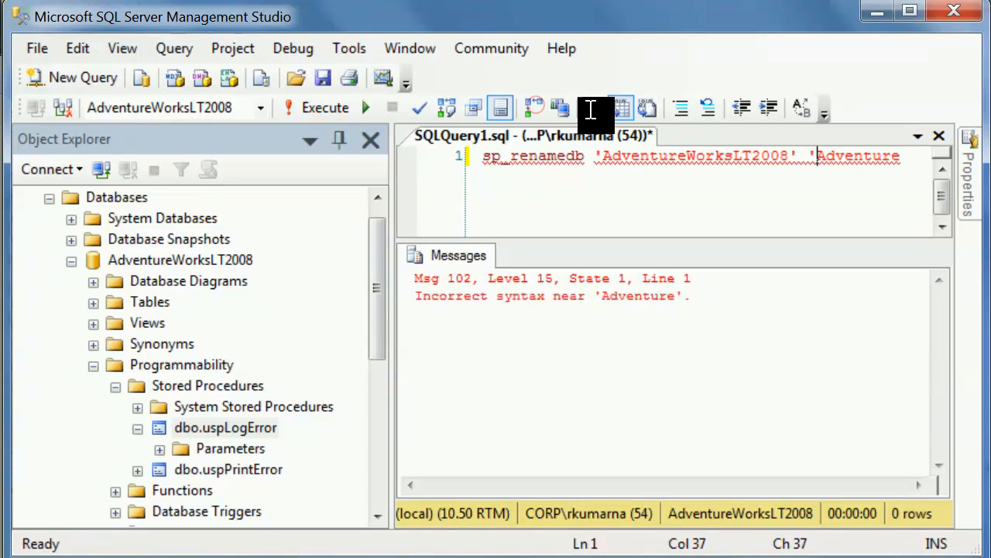
pyautogui.write("'")
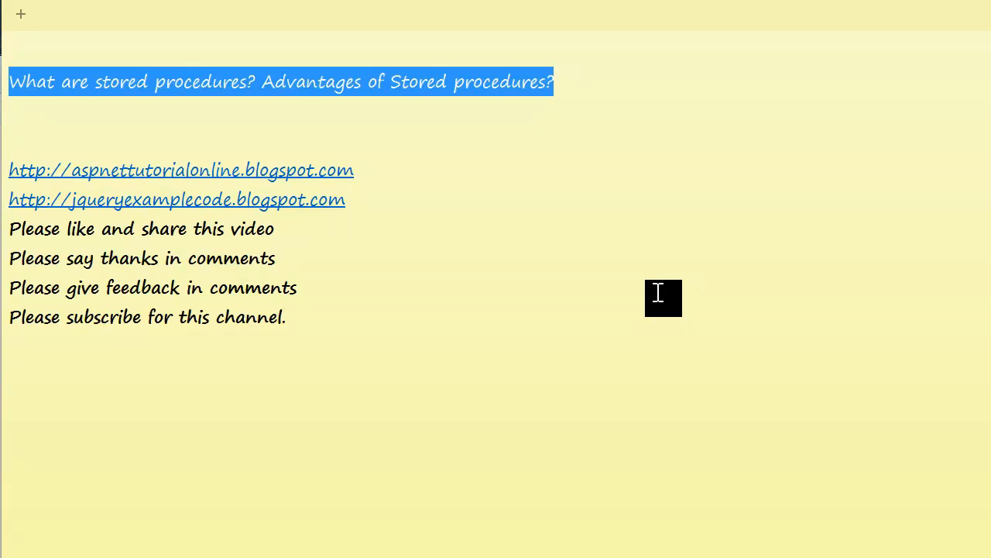
pyautogui.moveTo(800, 389)
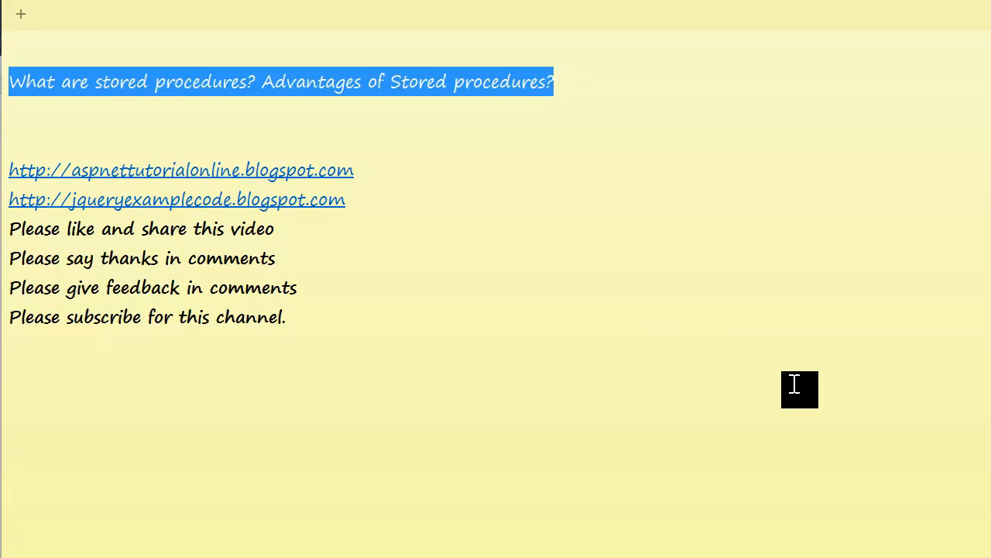